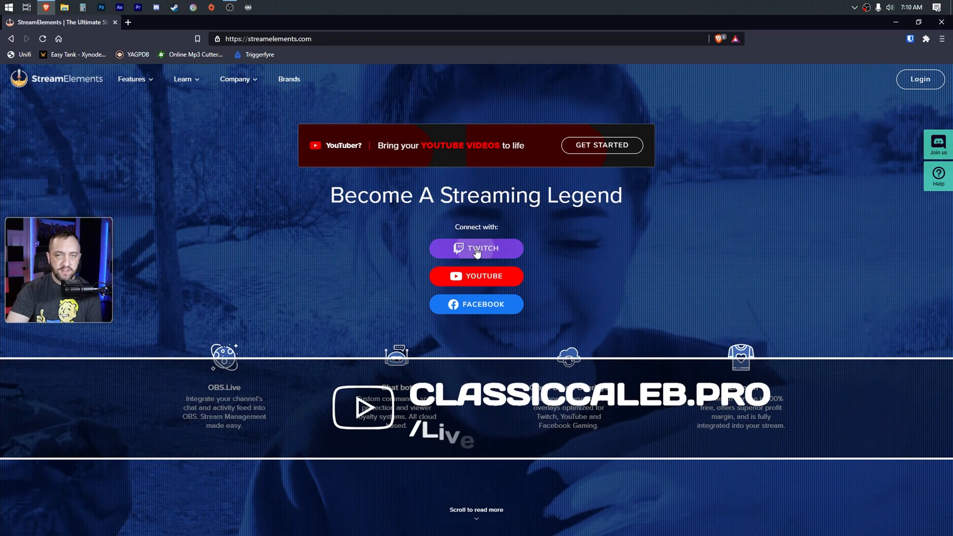
# Sign in to StreamElements with the Twitch account and load the dashboard.
pyautogui.click(477, 248)
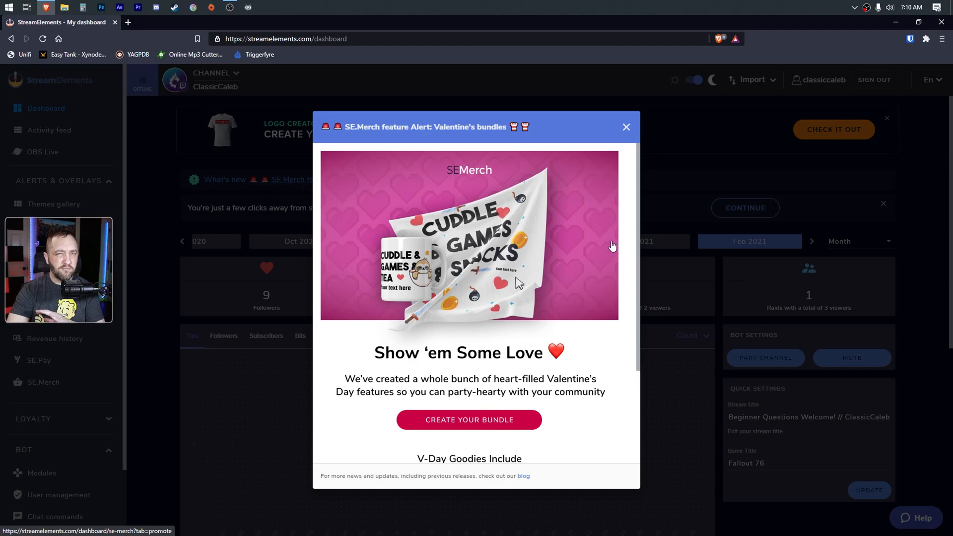
# Close the SE.Merch Valentine's popup and bring the sidebar's Bot section into view.
pyautogui.click(626, 127)
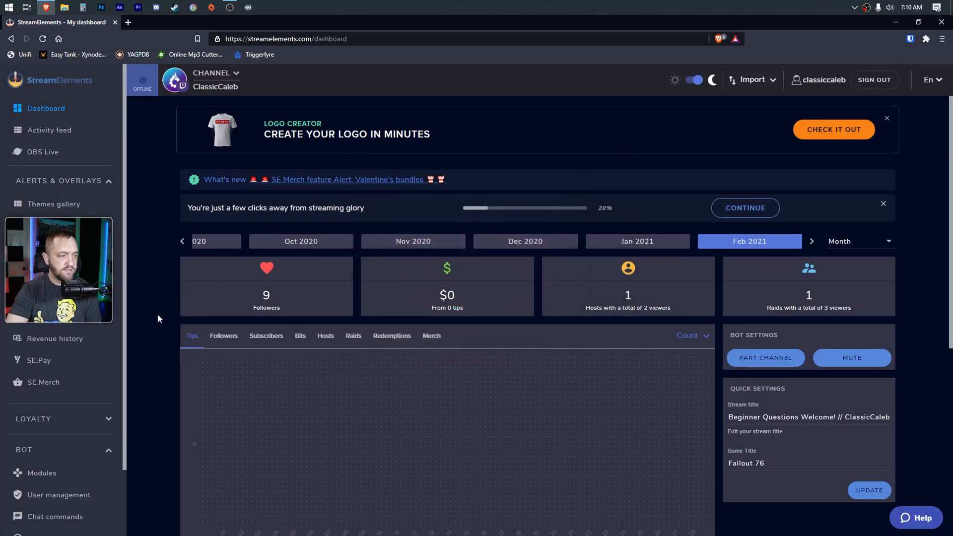
pyautogui.scroll(-3)
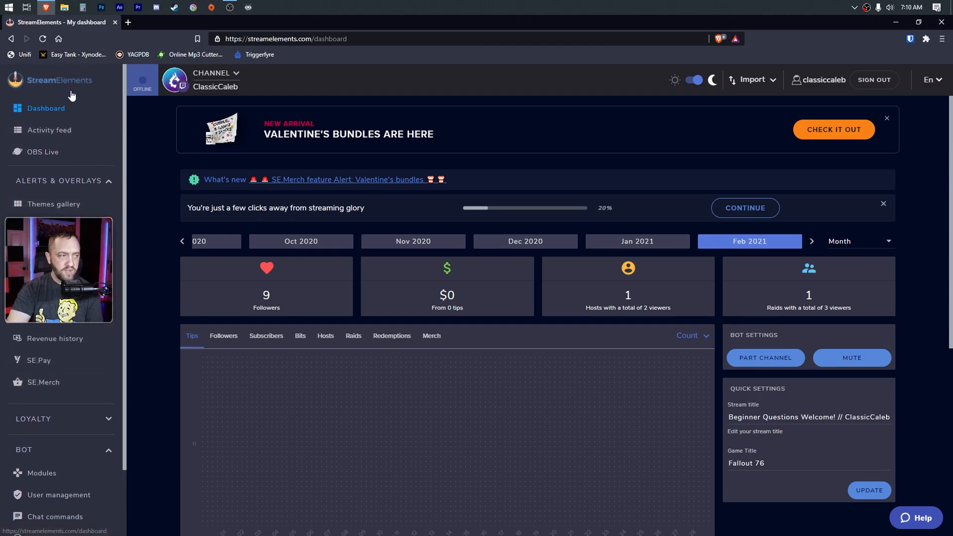
pyautogui.scroll(-3)
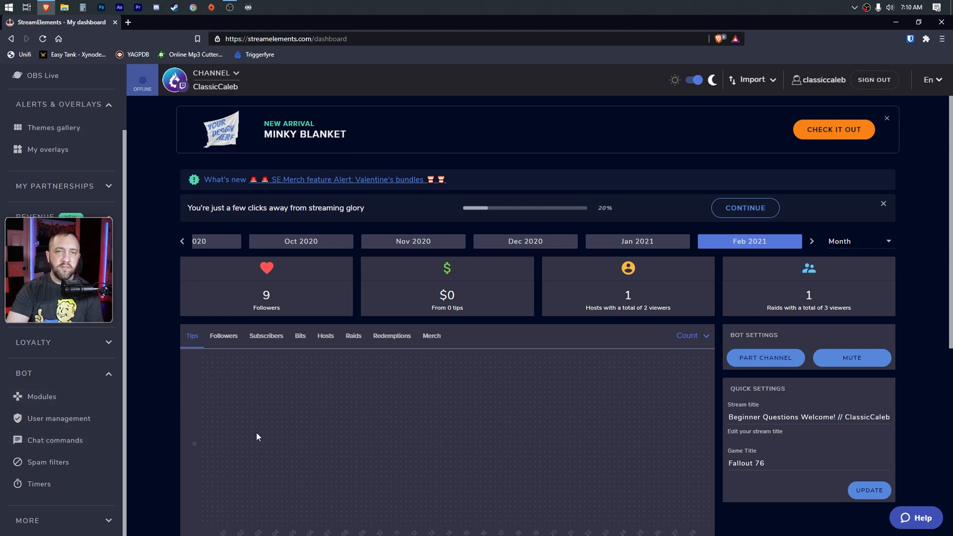
pyautogui.moveTo(246, 429)
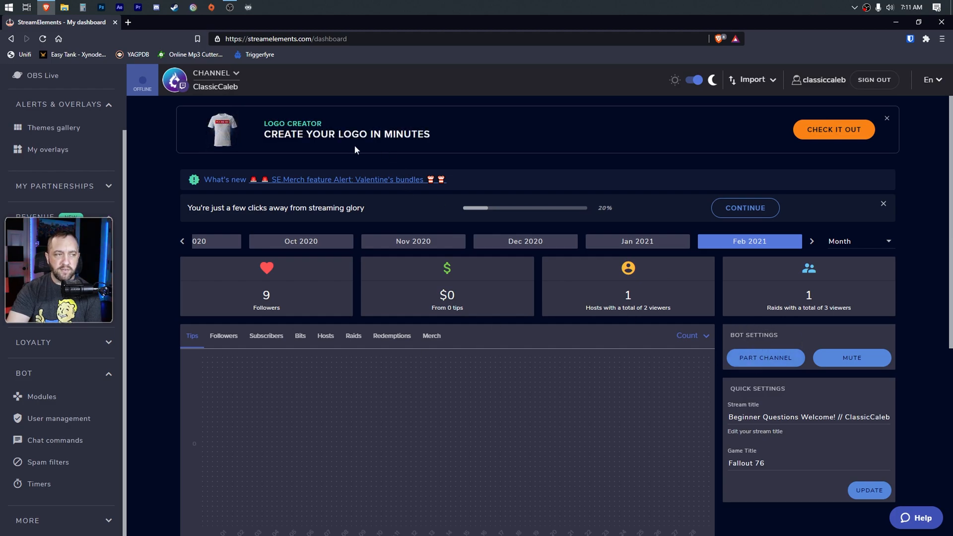
pyautogui.moveTo(795, 346)
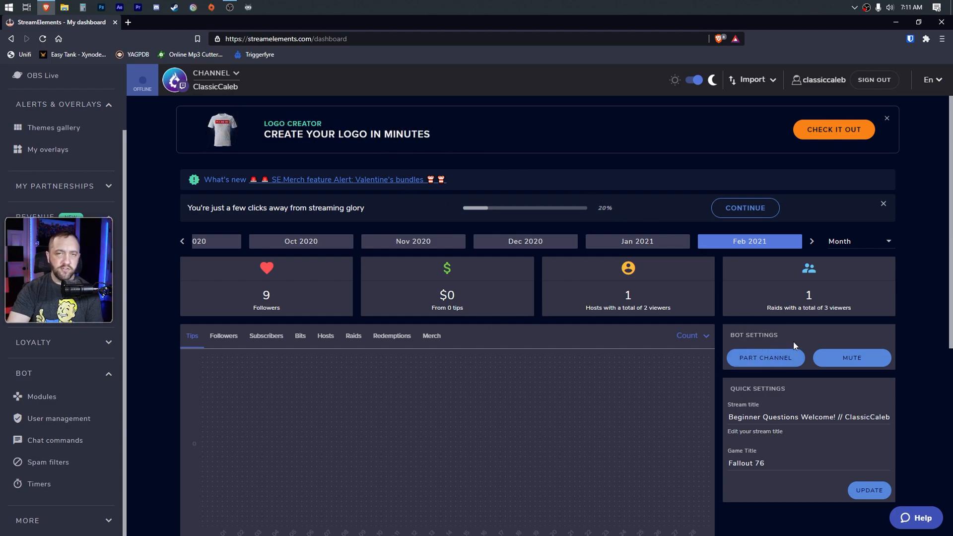
pyautogui.moveTo(763, 363)
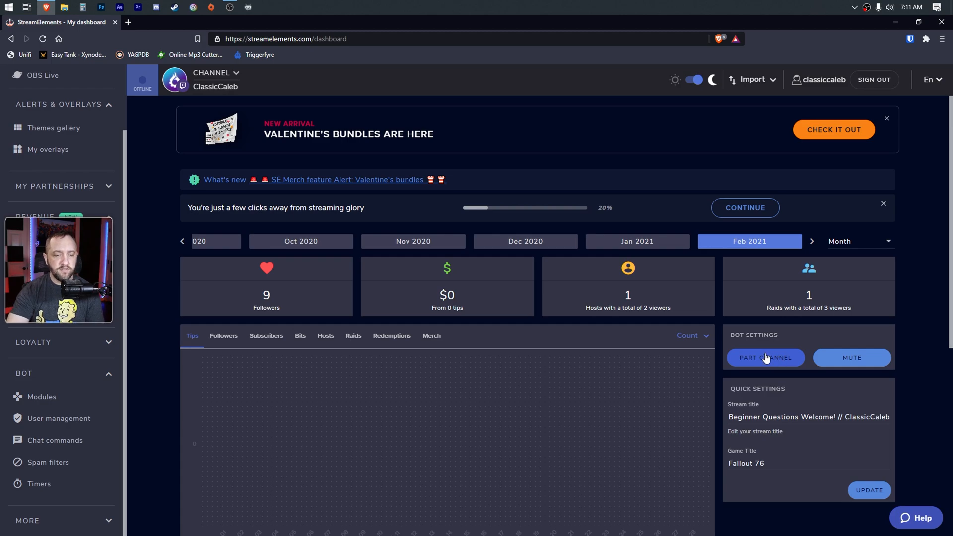
pyautogui.moveTo(775, 349)
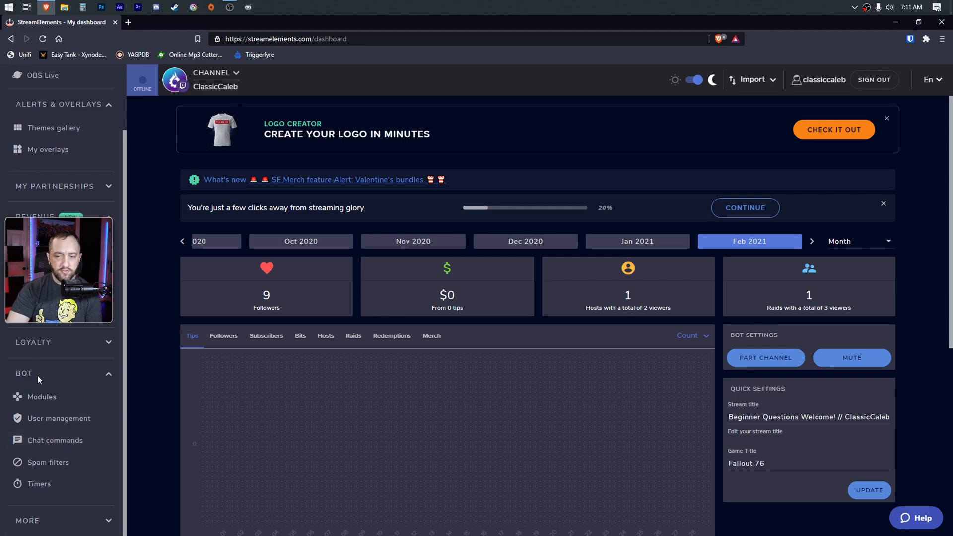
pyautogui.moveTo(46, 489)
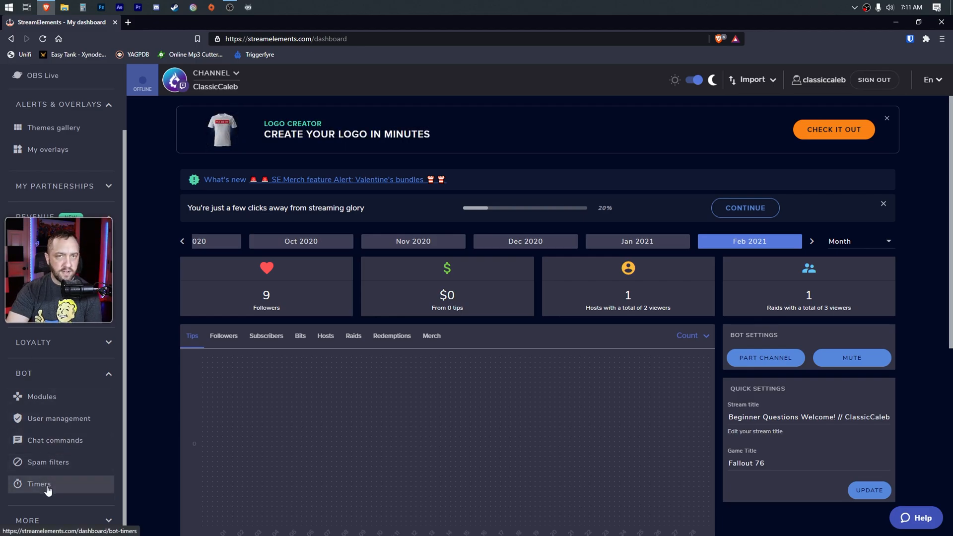
# Go to Bot Timers and expand the existing Timer to show its messages and intervals.
pyautogui.click(39, 484)
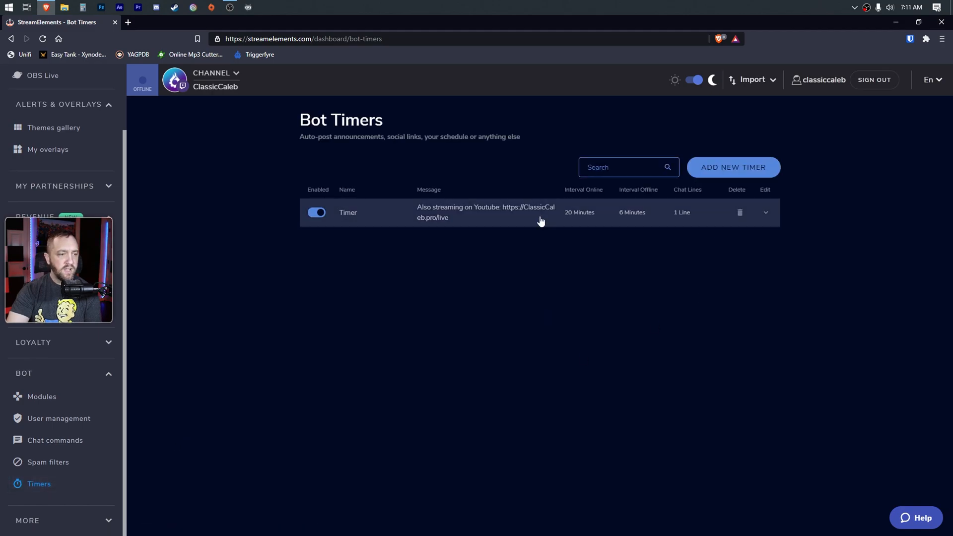
pyautogui.moveTo(734, 169)
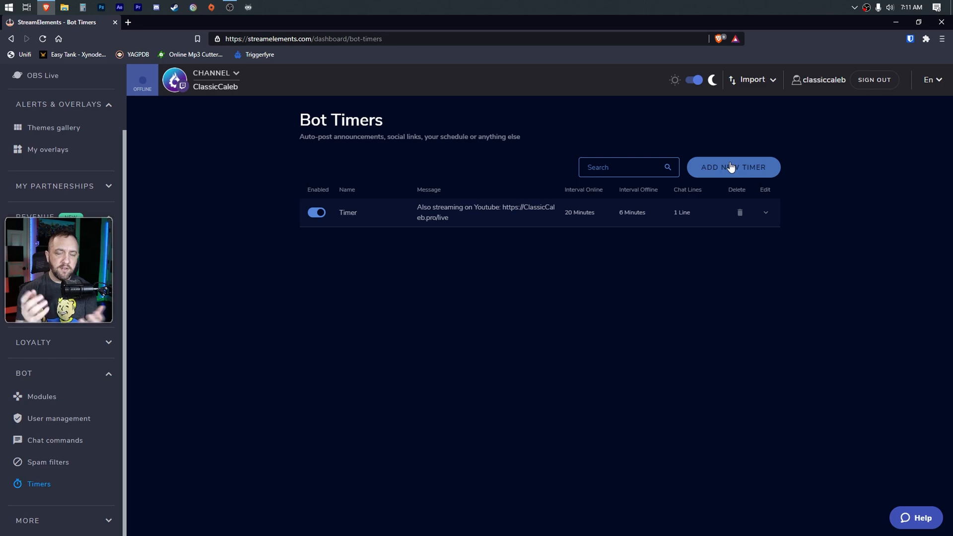
pyautogui.moveTo(748, 165)
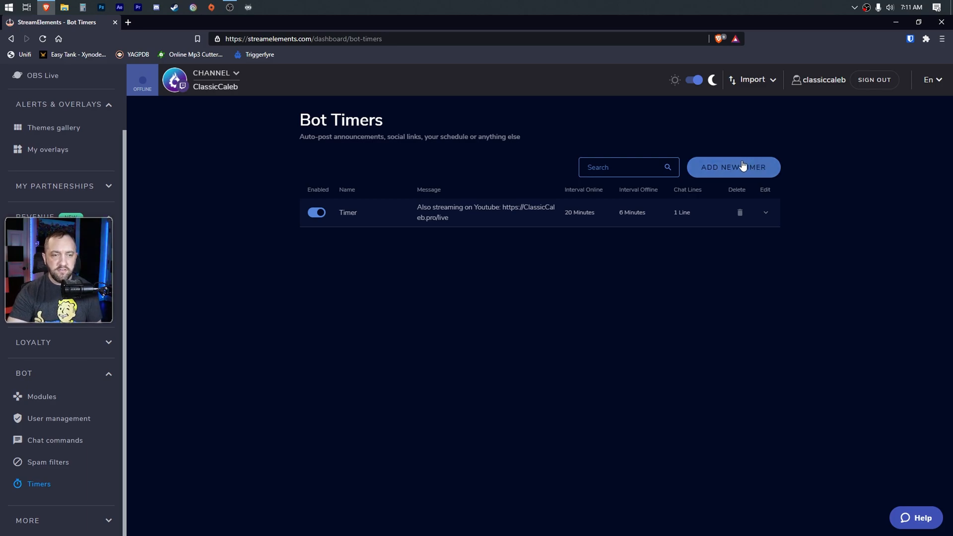
pyautogui.moveTo(510, 245)
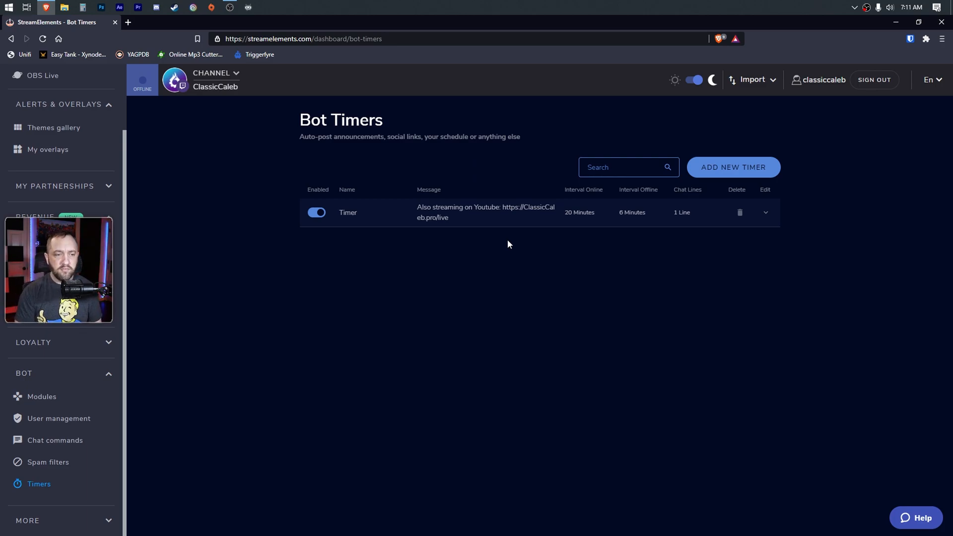
pyautogui.moveTo(580, 222)
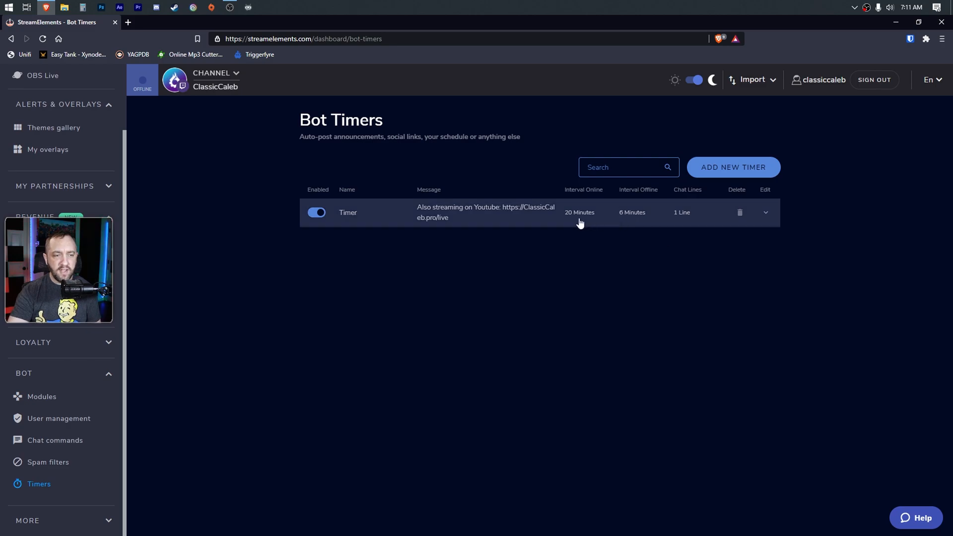
pyautogui.moveTo(562, 241)
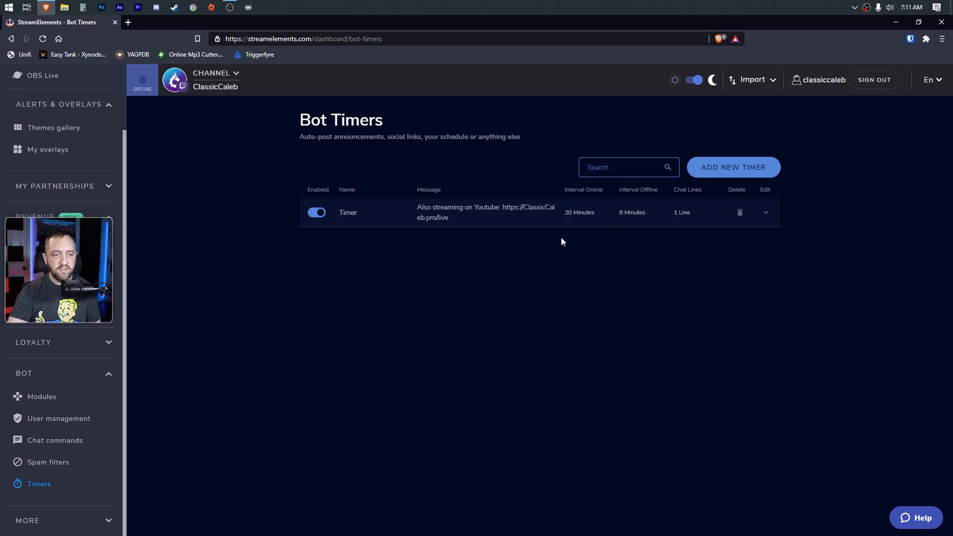
pyautogui.moveTo(524, 222)
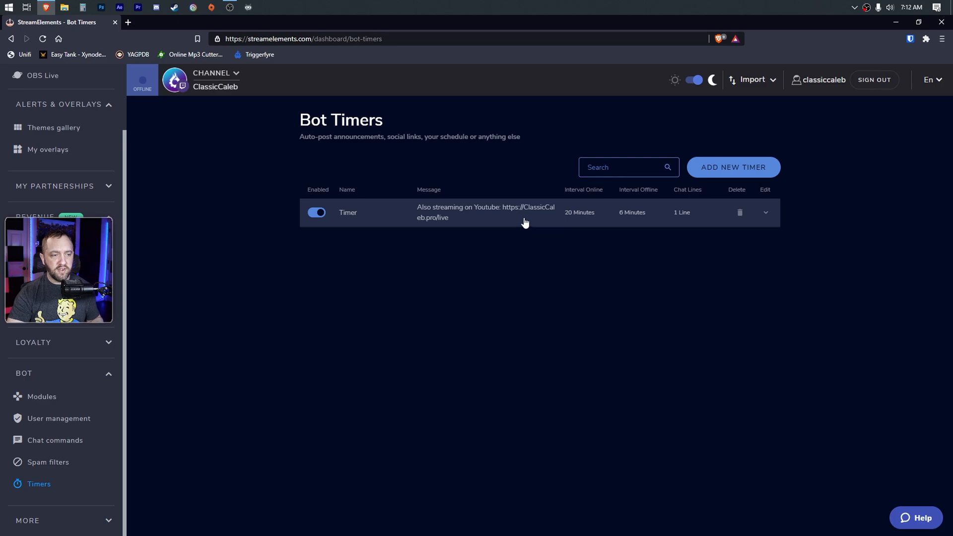
pyautogui.moveTo(567, 219)
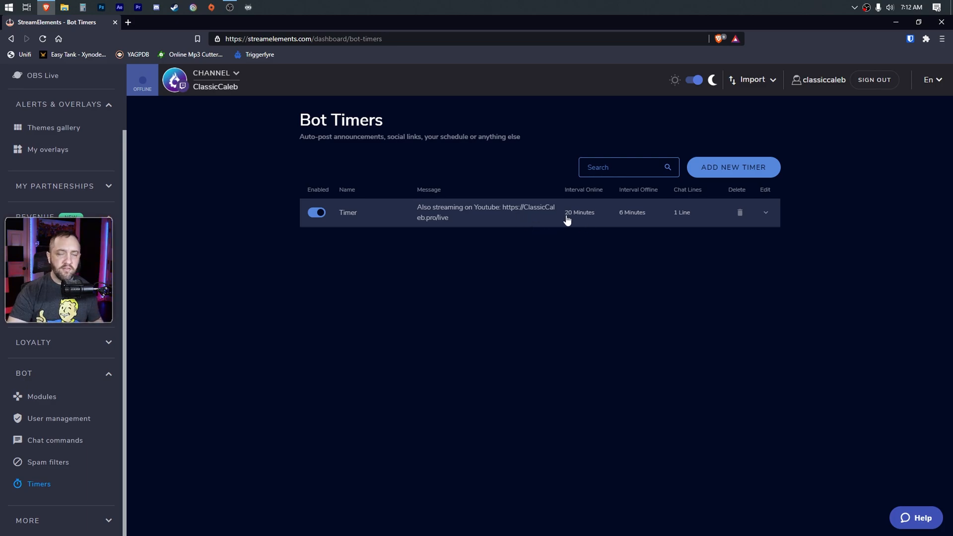
pyautogui.moveTo(684, 217)
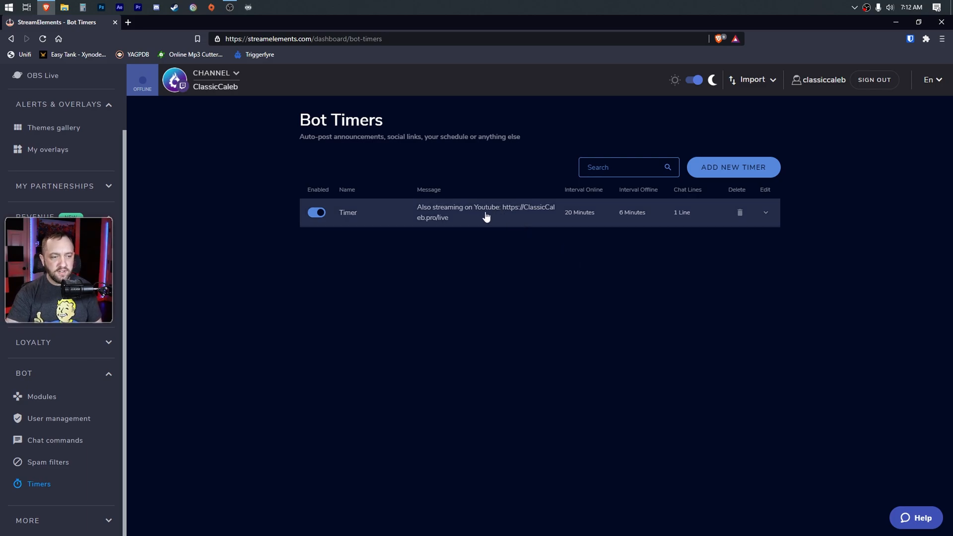
pyautogui.click(766, 213)
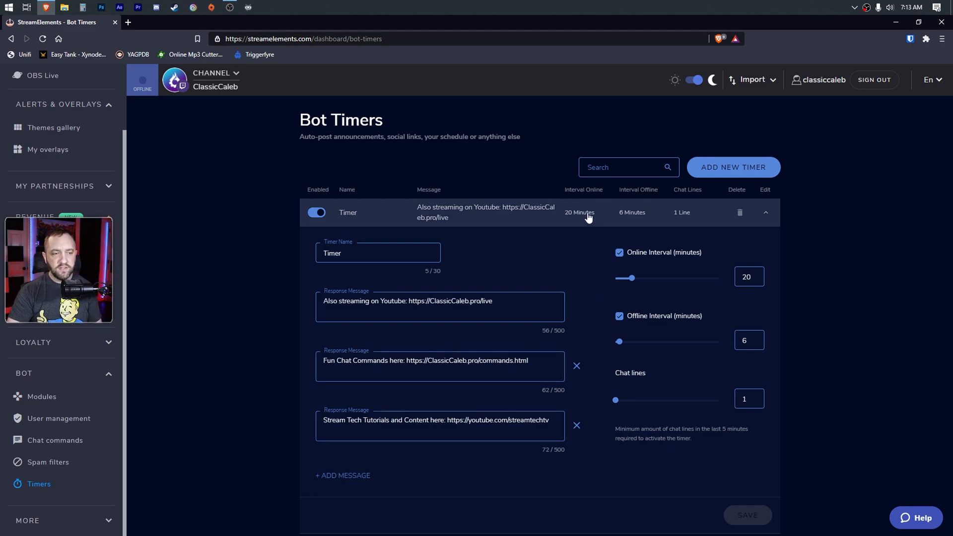
pyautogui.moveTo(651, 270)
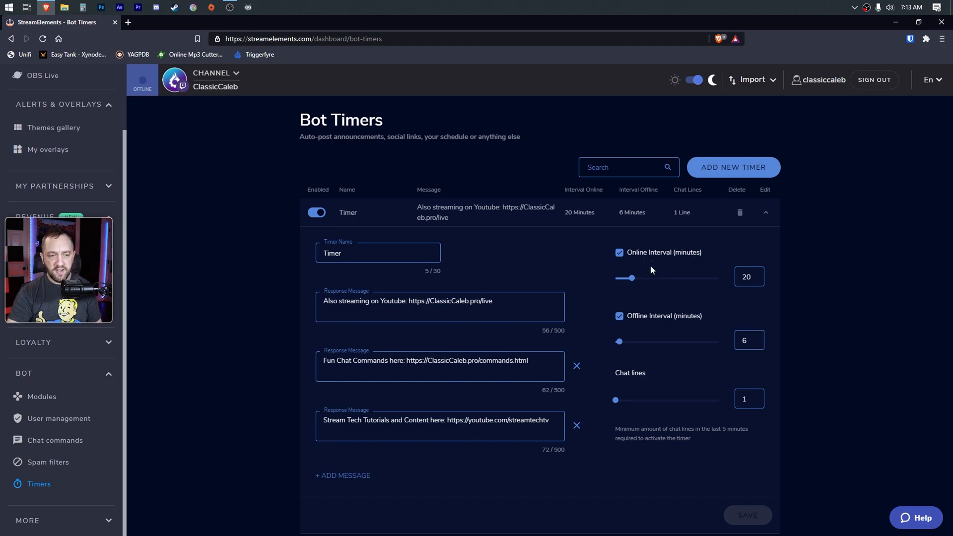
pyautogui.moveTo(668, 284)
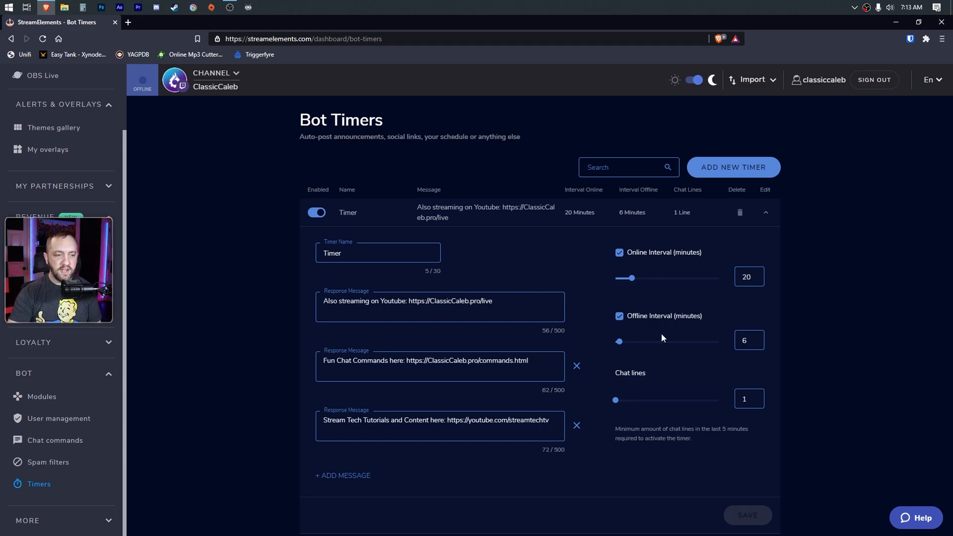
pyautogui.moveTo(802, 296)
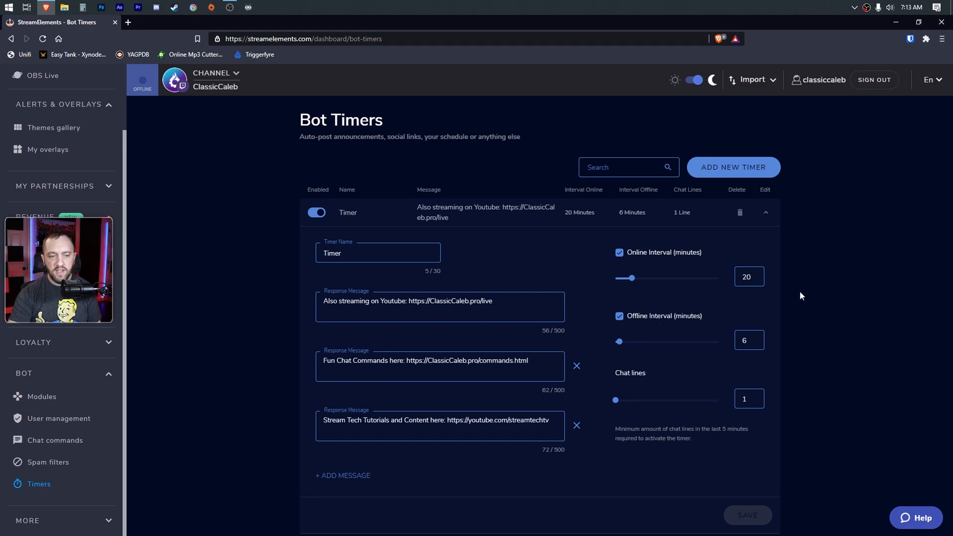
pyautogui.moveTo(806, 294)
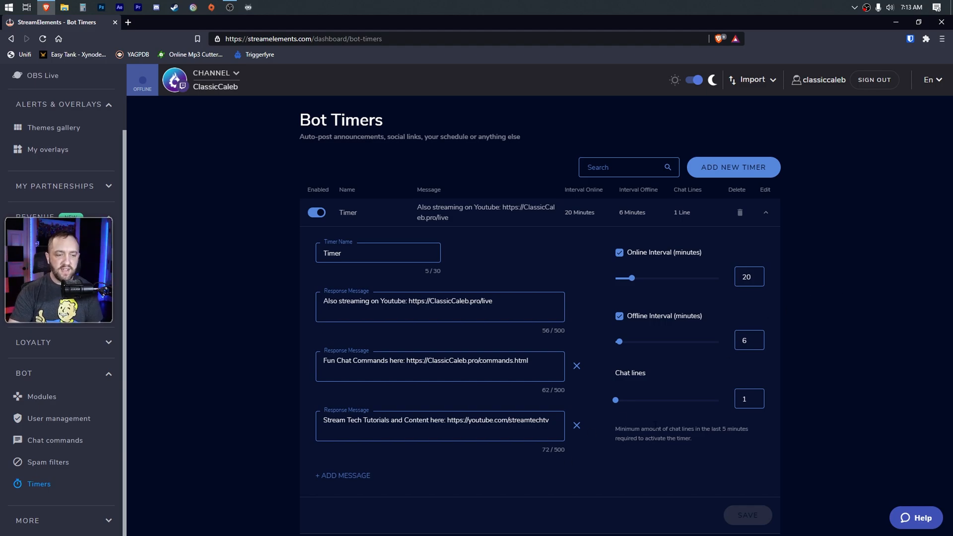
pyautogui.moveTo(725, 415)
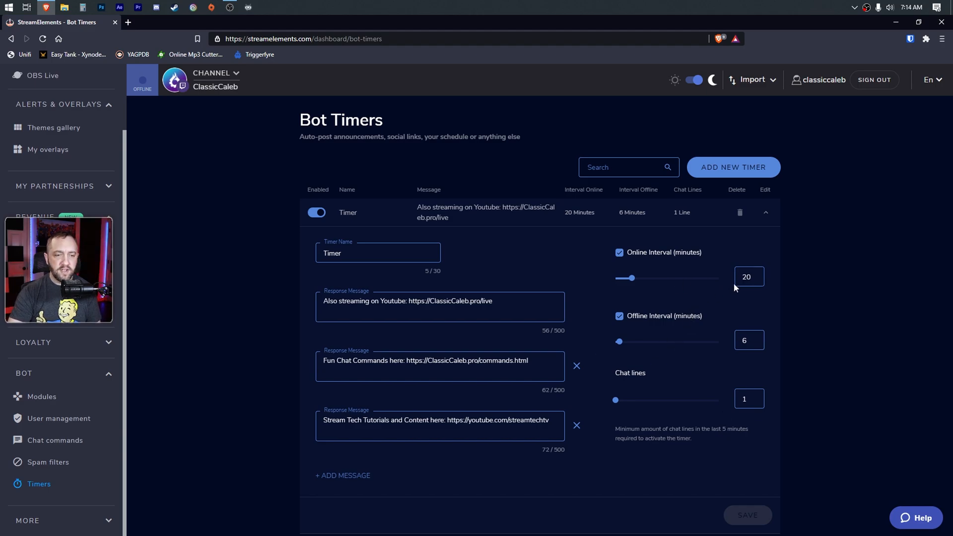
pyautogui.moveTo(592, 274)
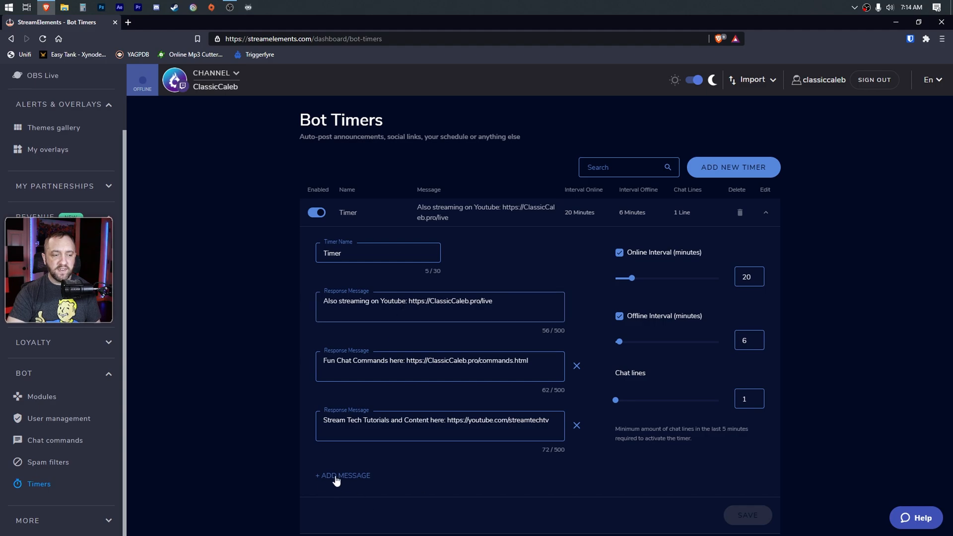
# Add a fourth response message slot, then delete it so the timer keeps three messages.
pyautogui.click(343, 476)
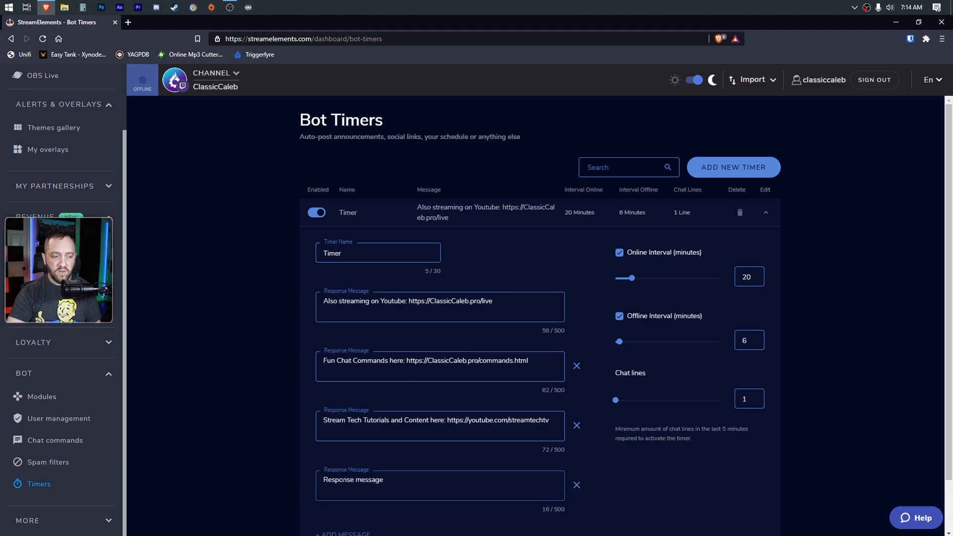
pyautogui.scroll(-3)
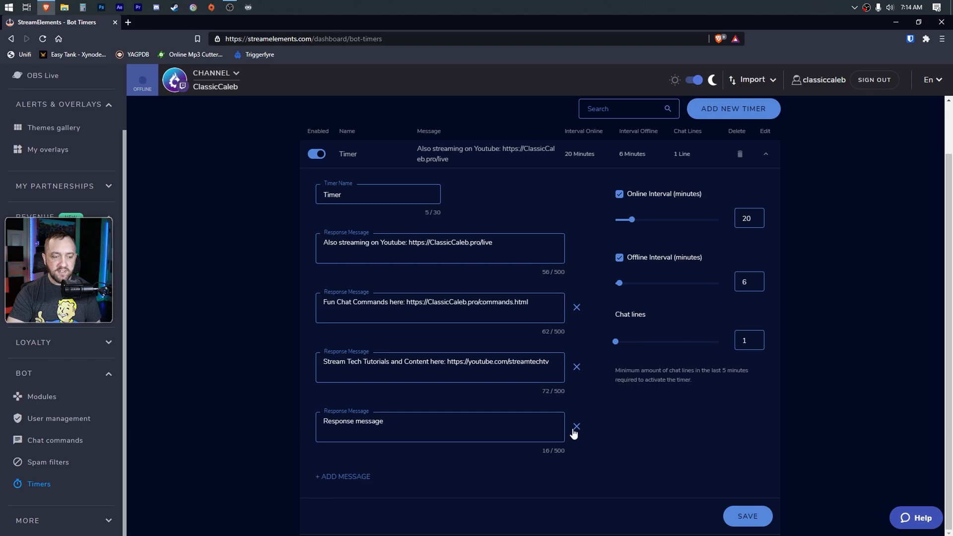
pyautogui.click(576, 426)
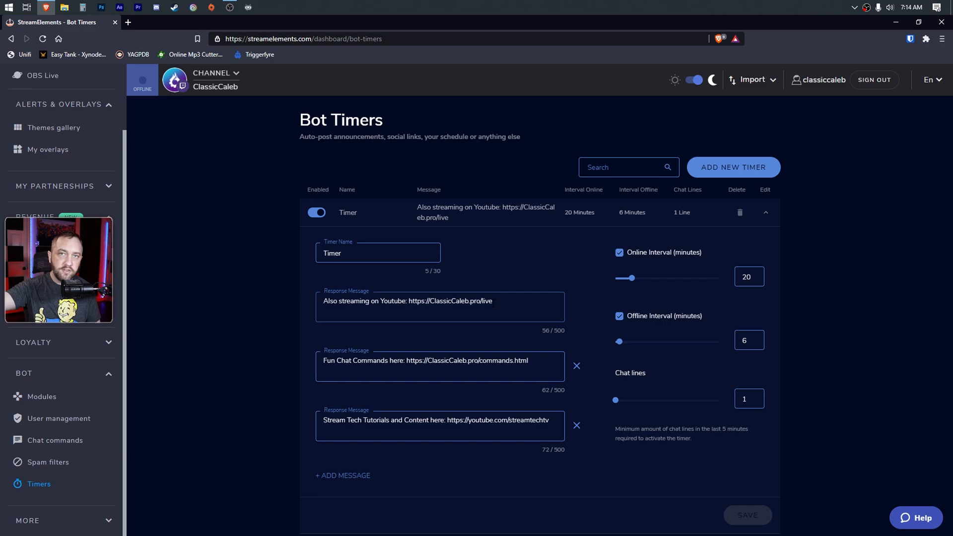
pyautogui.moveTo(740, 270)
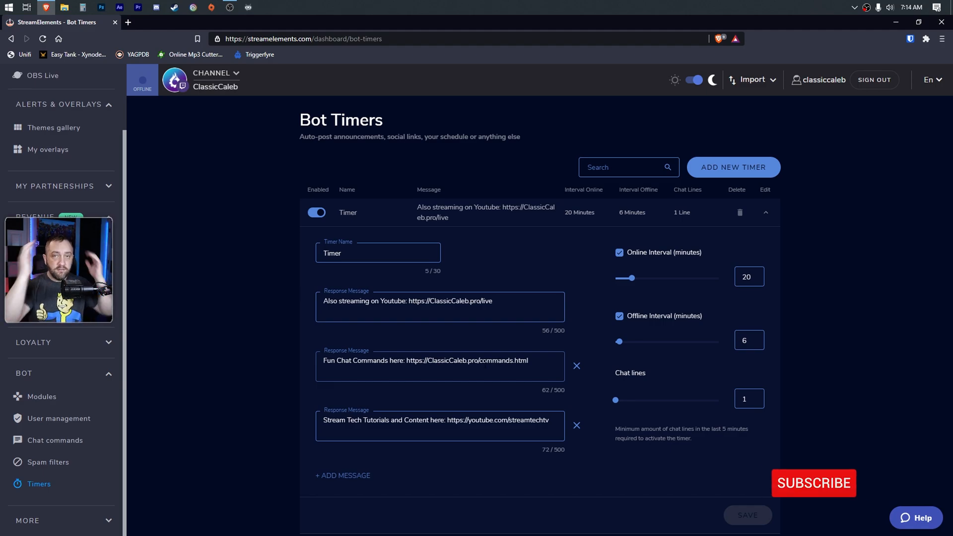
pyautogui.click(814, 483)
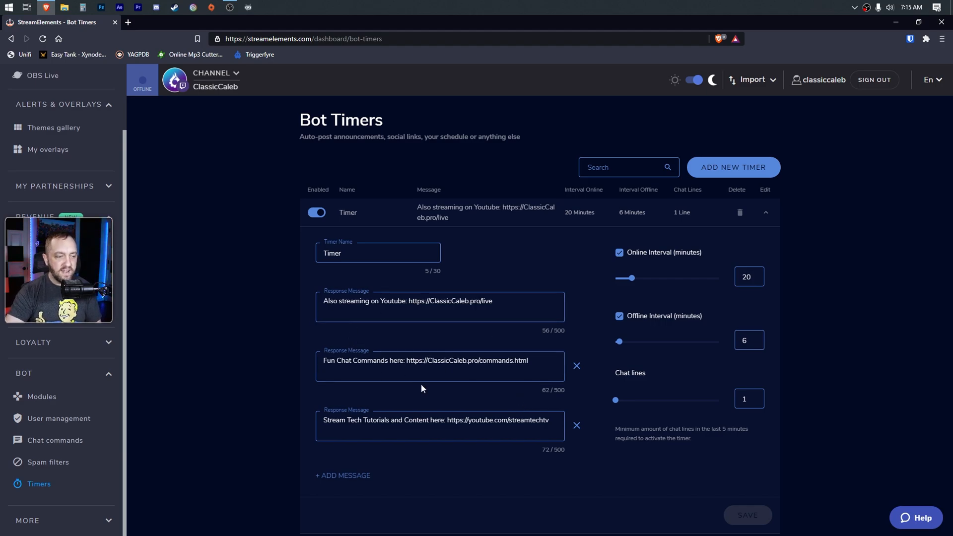
pyautogui.moveTo(368, 405)
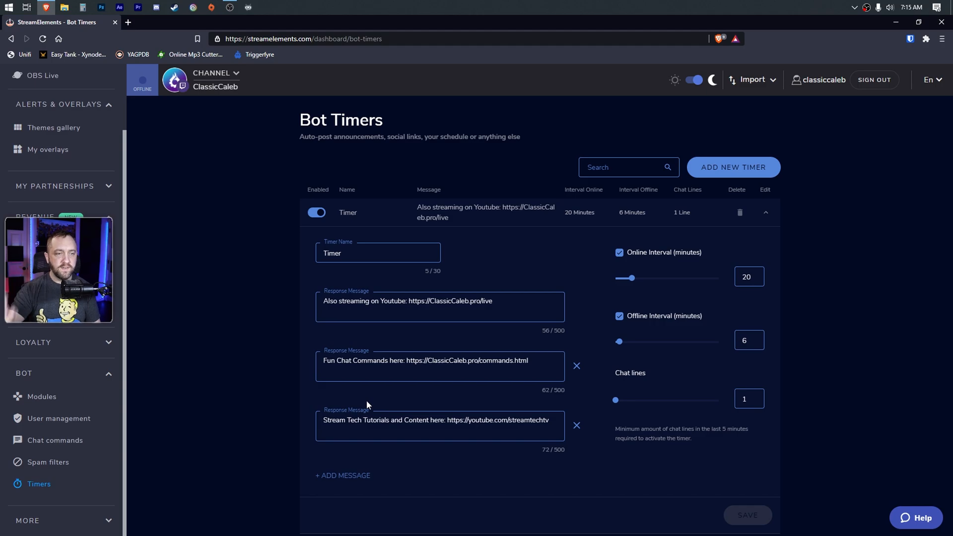
pyautogui.moveTo(262, 419)
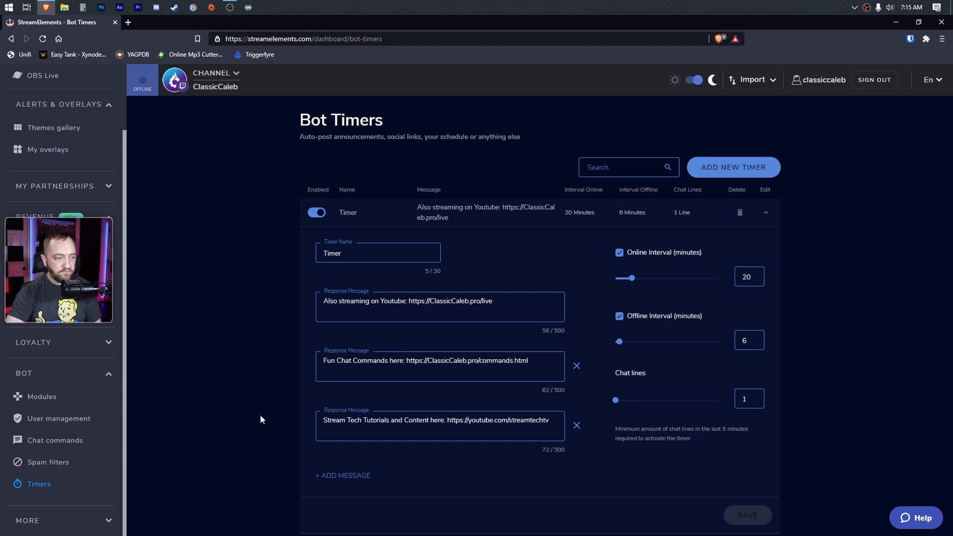
pyautogui.moveTo(557, 410)
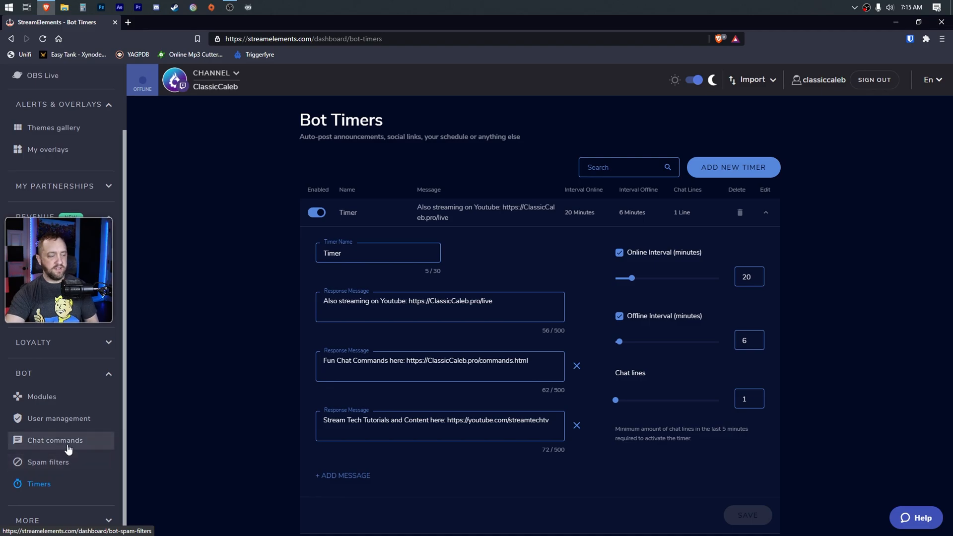
# Visit Modules, User management, Chat commands and Spam filters, then return to Bot Timers.
pyautogui.click(42, 397)
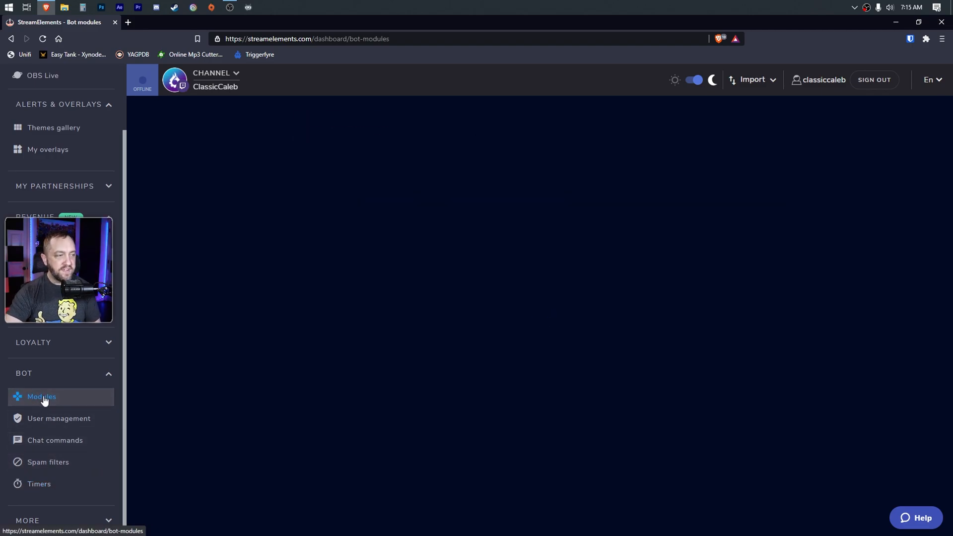
pyautogui.click(42, 397)
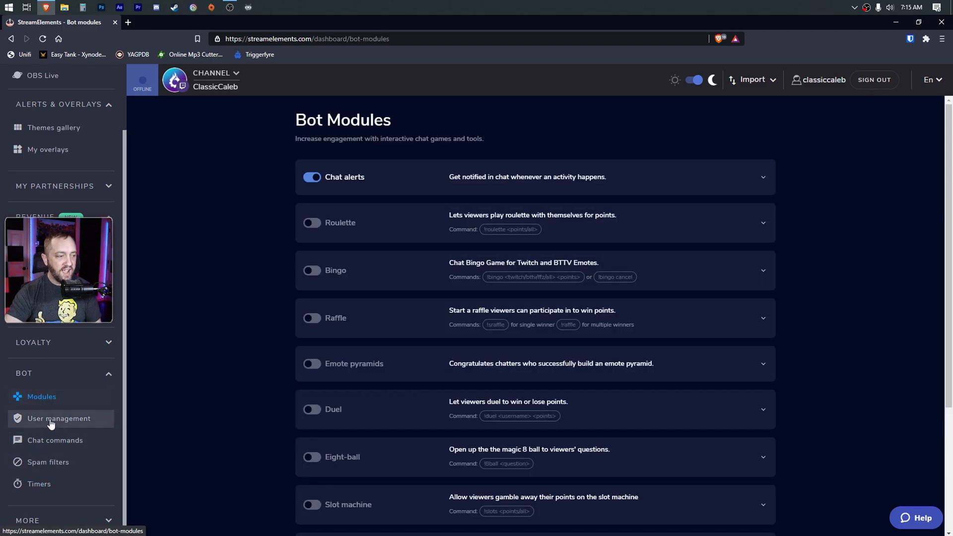
pyautogui.click(55, 441)
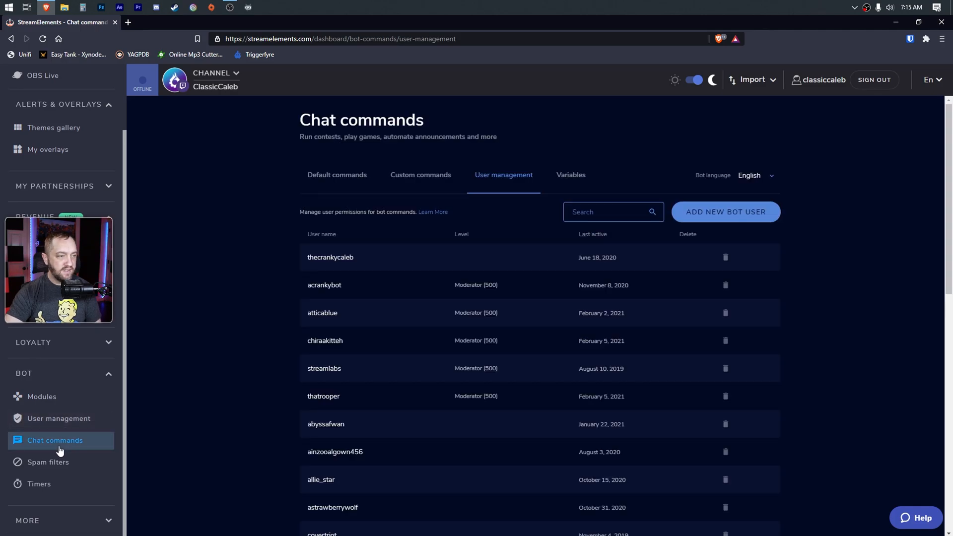
pyautogui.click(337, 174)
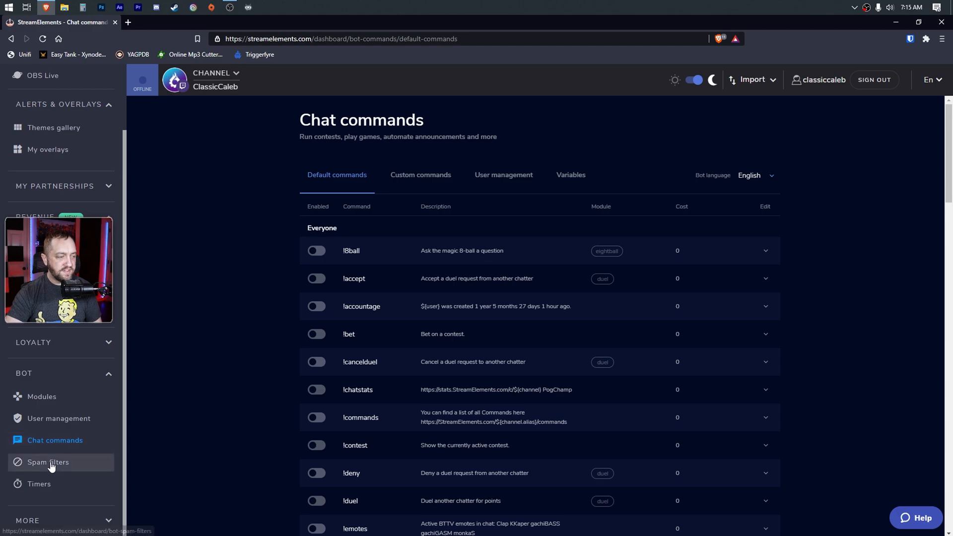
pyautogui.click(47, 461)
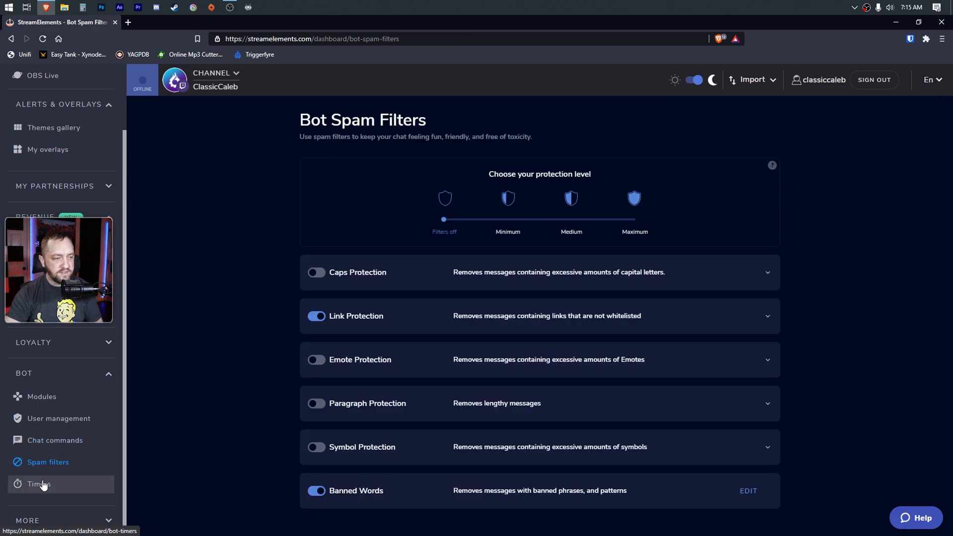
pyautogui.click(37, 485)
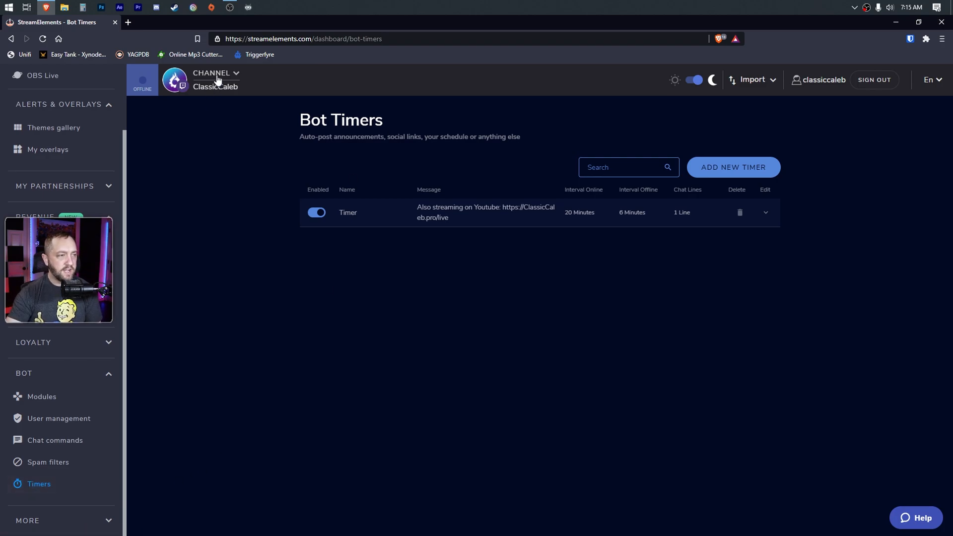
# Switch the dashboard to the StreamTechTV YouTube channel from the channel list.
pyautogui.click(217, 79)
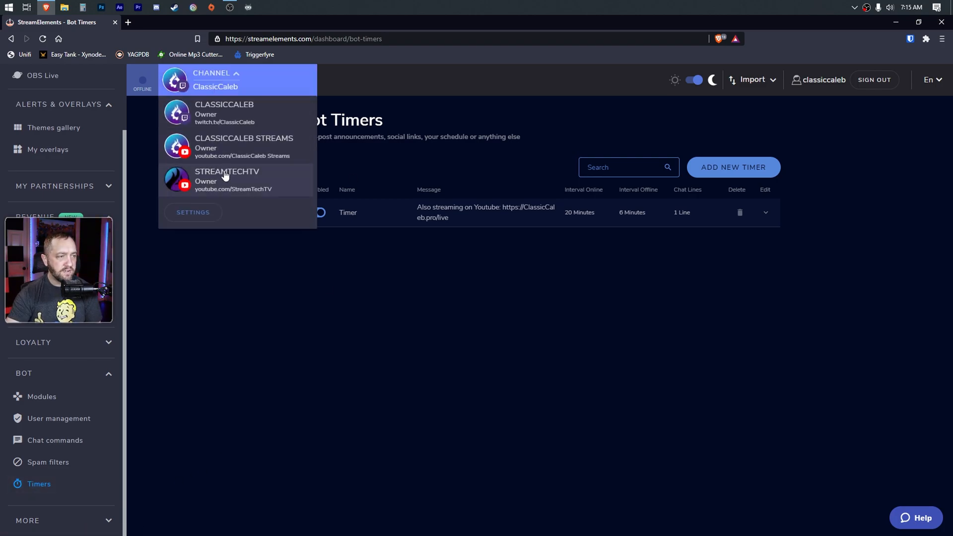
pyautogui.click(226, 180)
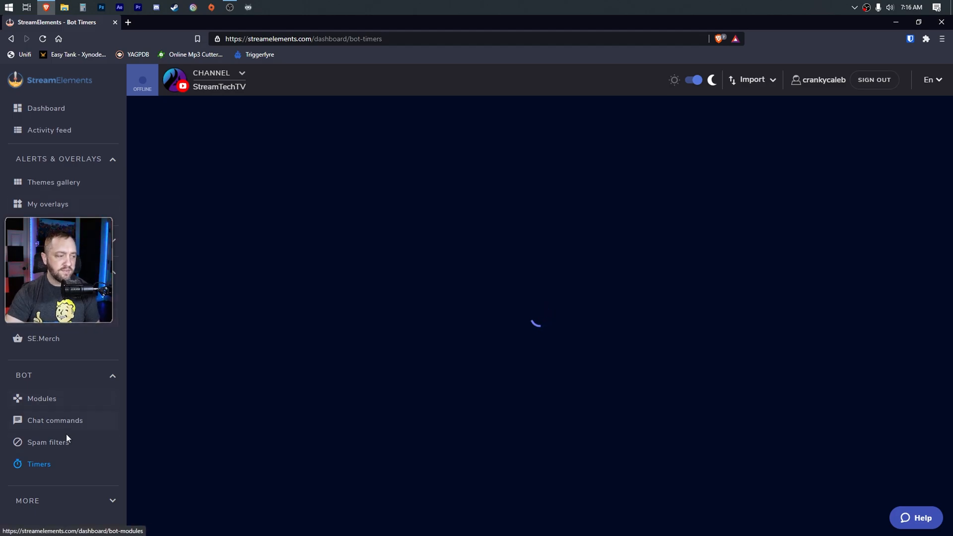
# View StreamTechTV's Modules, Chat commands and Spam filters, ending on its empty Bot Timers page.
pyautogui.click(41, 399)
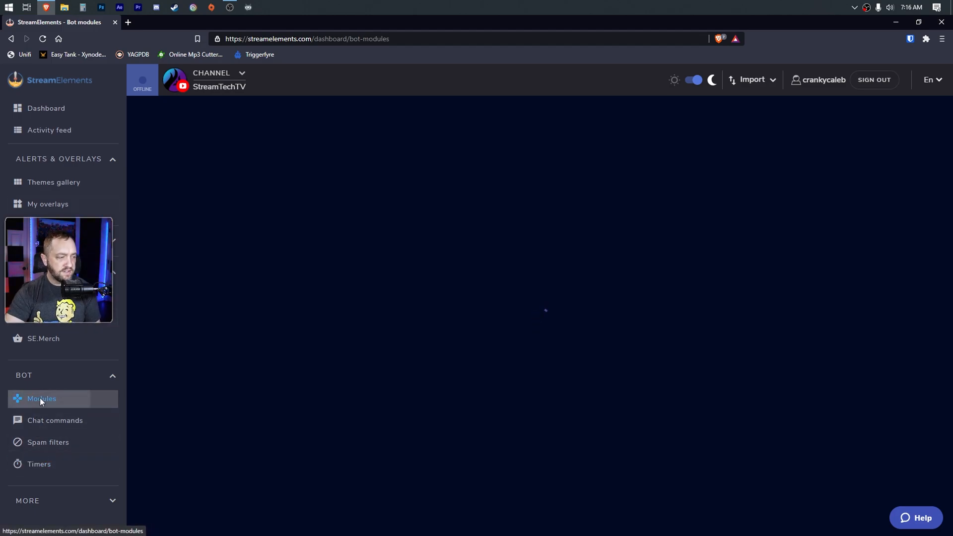
pyautogui.click(42, 399)
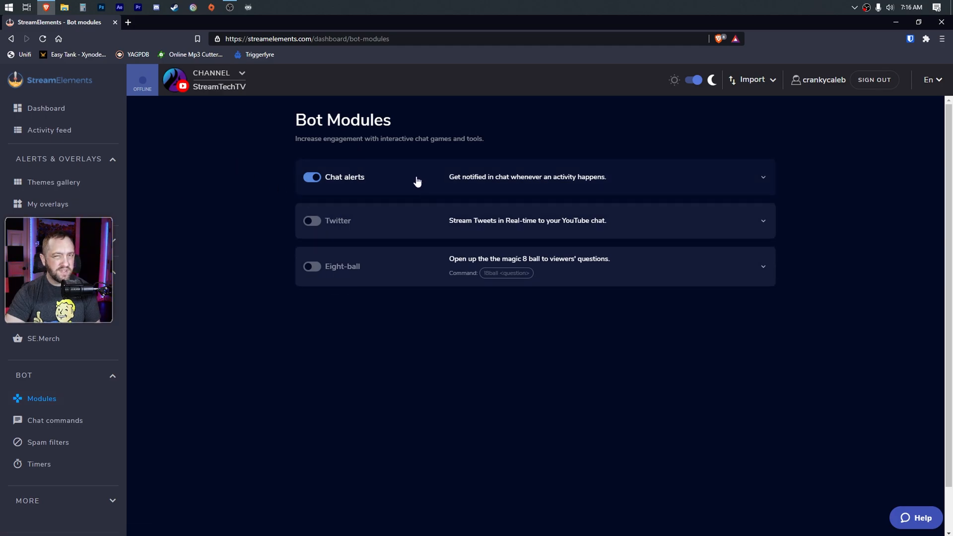
pyautogui.click(55, 421)
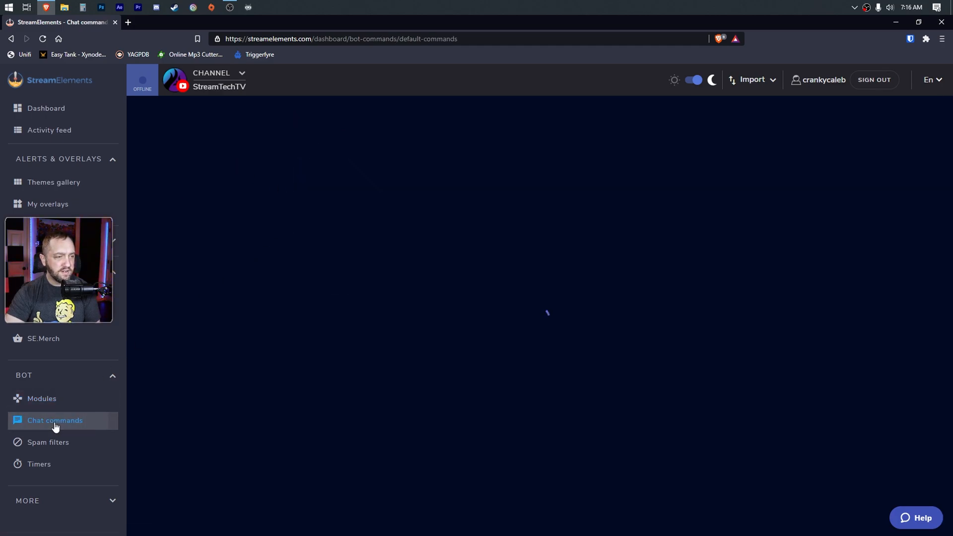
pyautogui.click(54, 421)
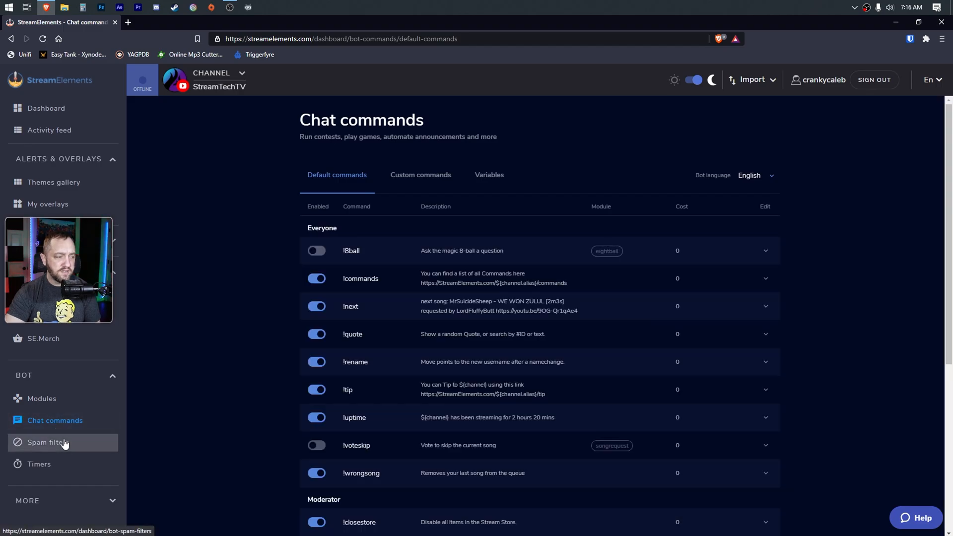
pyautogui.click(39, 465)
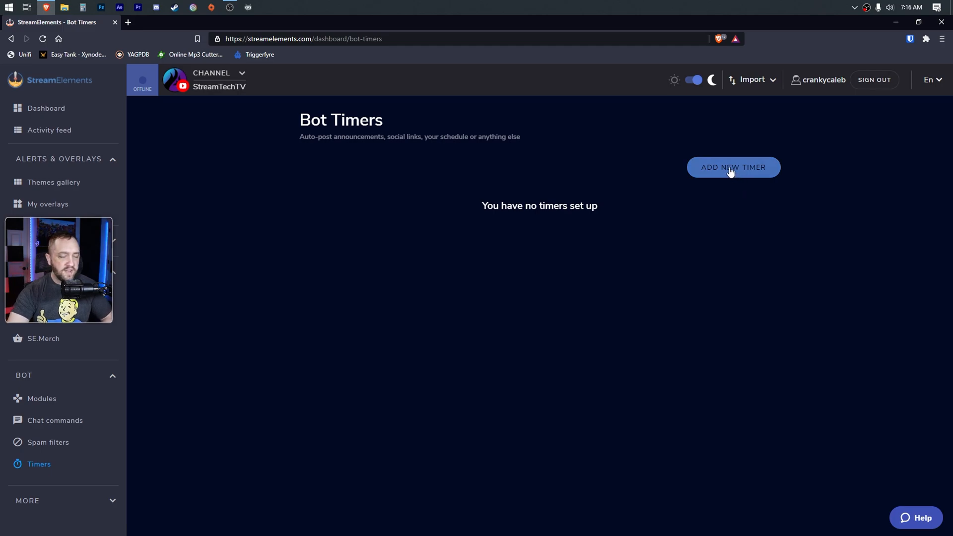
# Start a blank new timer for StreamTechTV, then switch back to the ClassicCaleb channel.
pyautogui.click(734, 167)
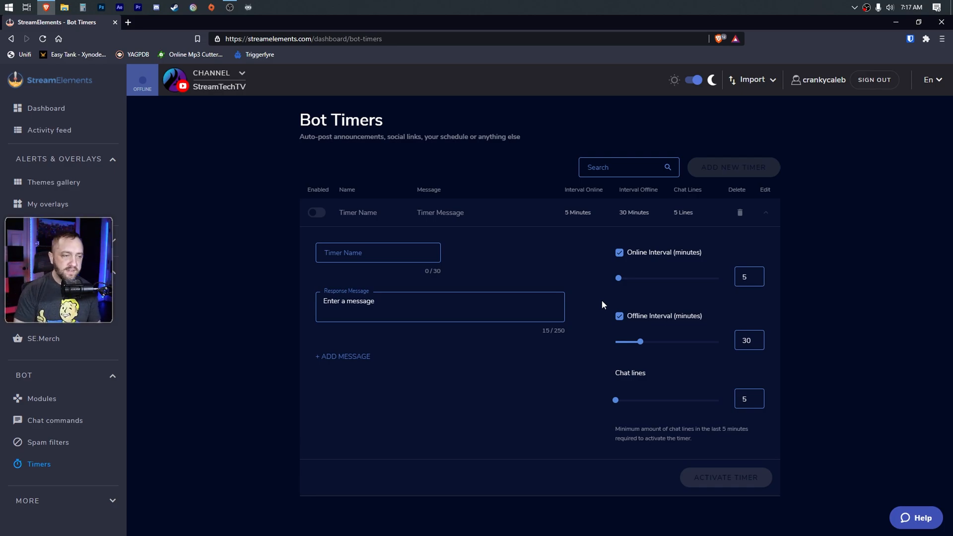
pyautogui.moveTo(301, 371)
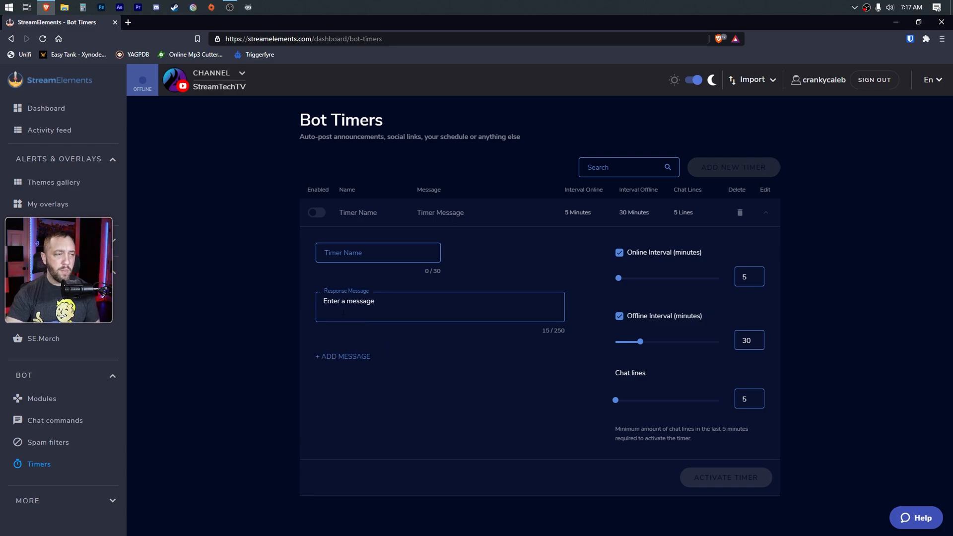
pyautogui.click(218, 79)
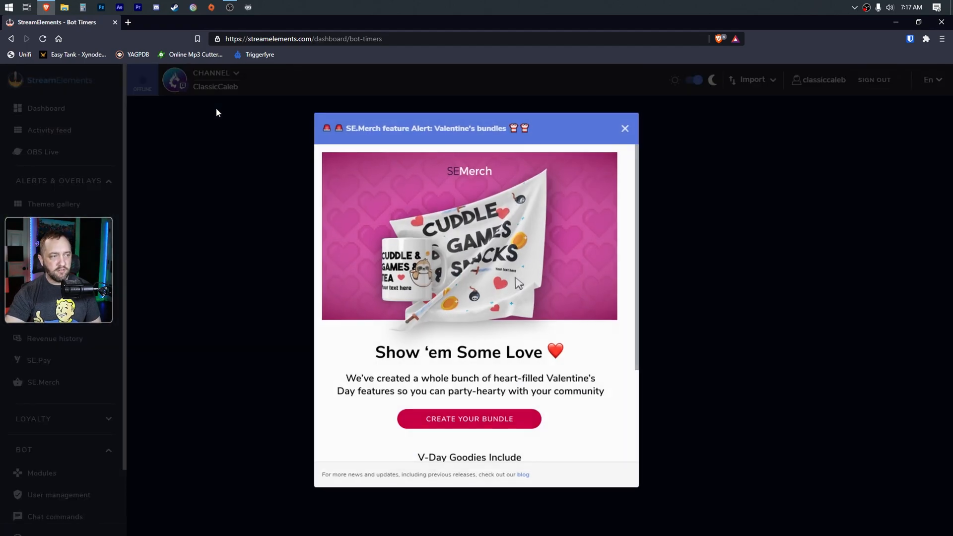
# Close the merch popup and expand ClassicCaleb's Timer showing its three messages and 20/6 intervals.
pyautogui.click(626, 129)
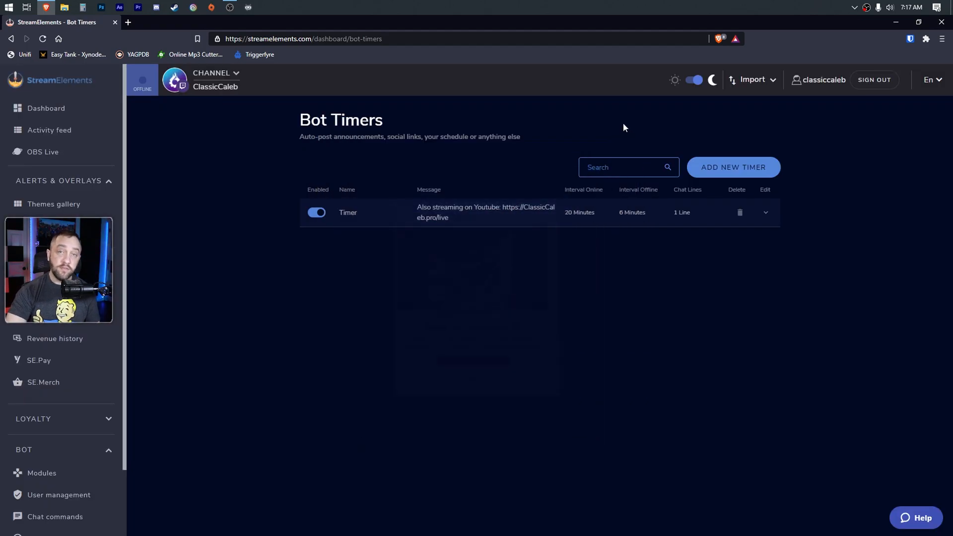
pyautogui.scroll(-3)
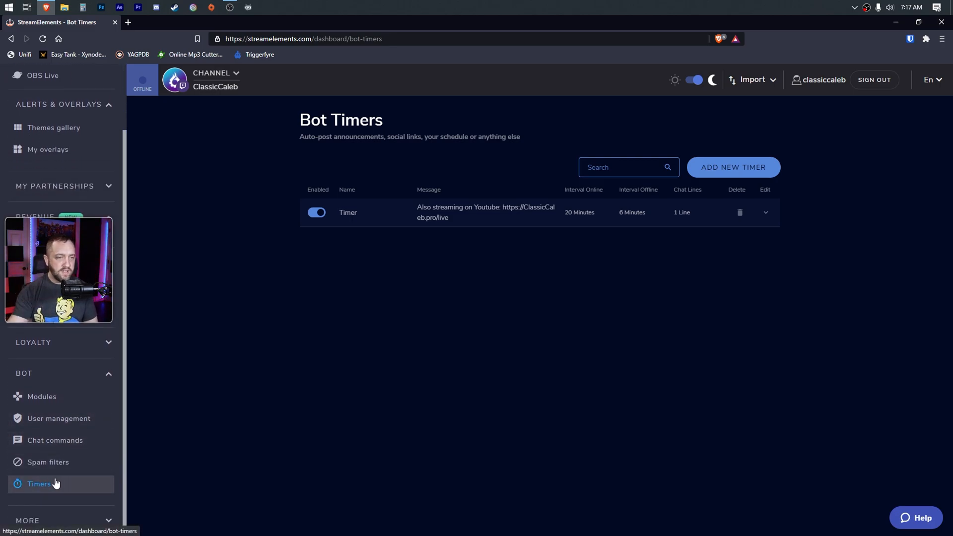
pyautogui.click(765, 213)
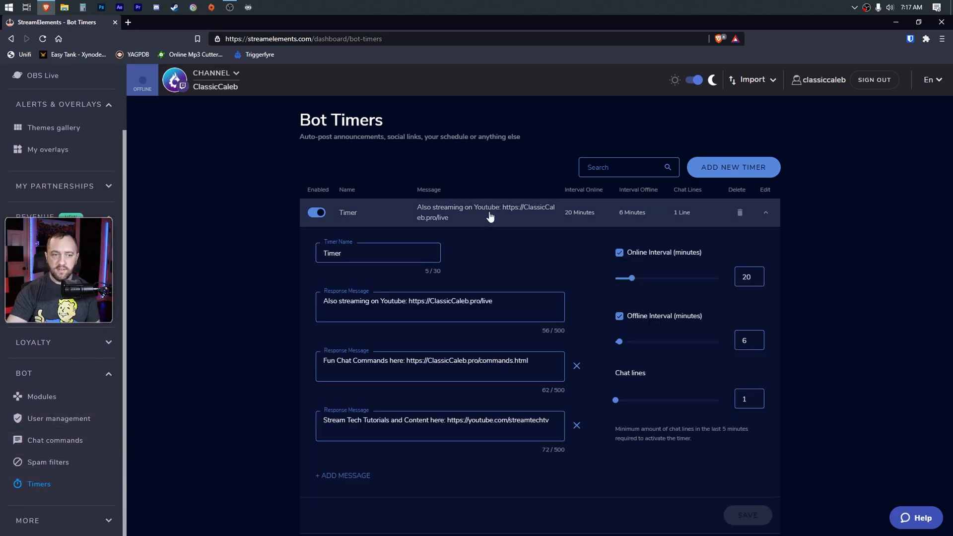